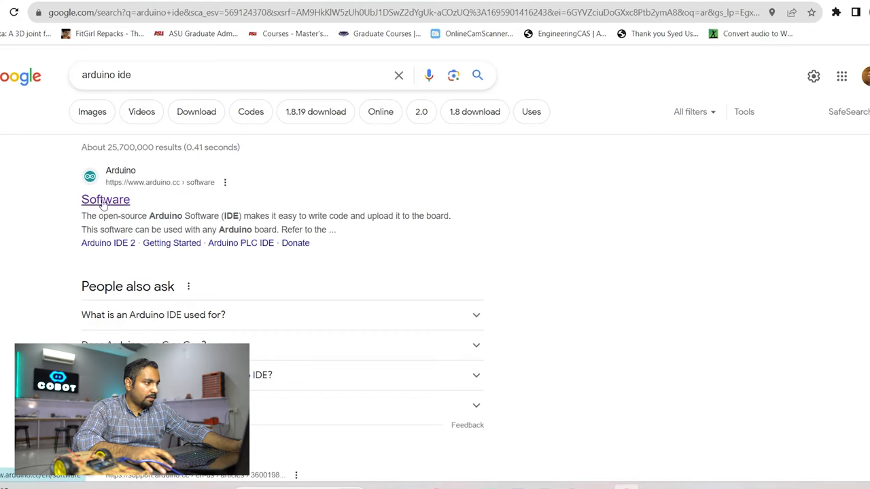
pyautogui.moveTo(95, 211)
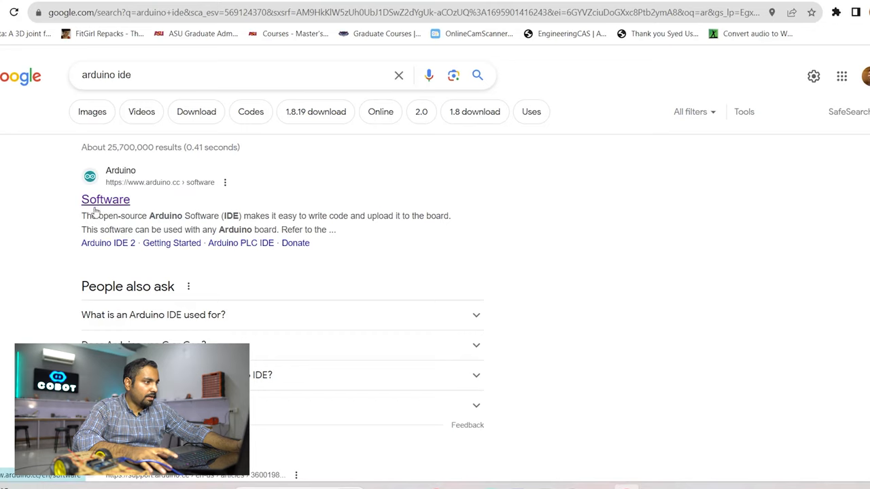
# Open the arduino.cc Software result from the 'arduino ide' Google search
pyautogui.click(105, 199)
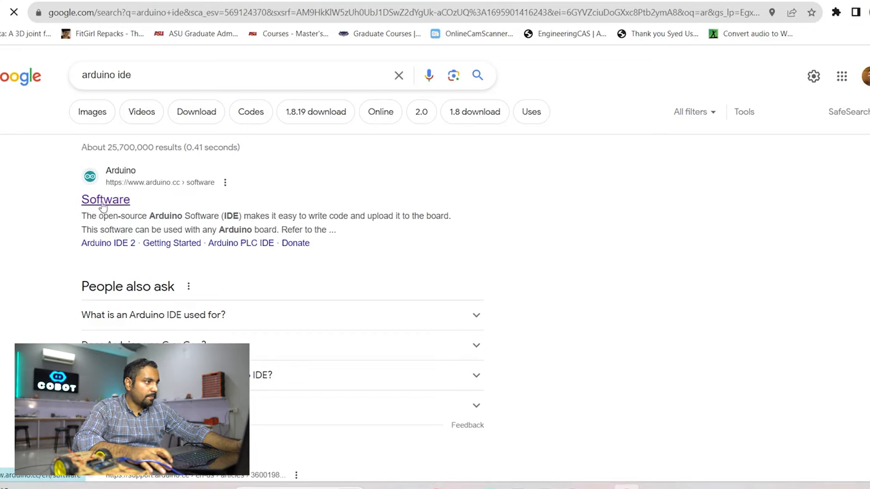
pyautogui.click(105, 199)
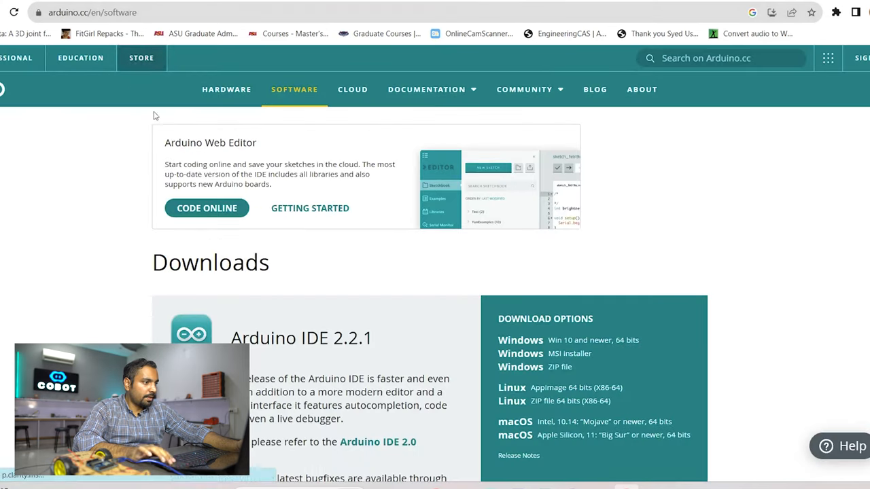
pyautogui.scroll(-3)
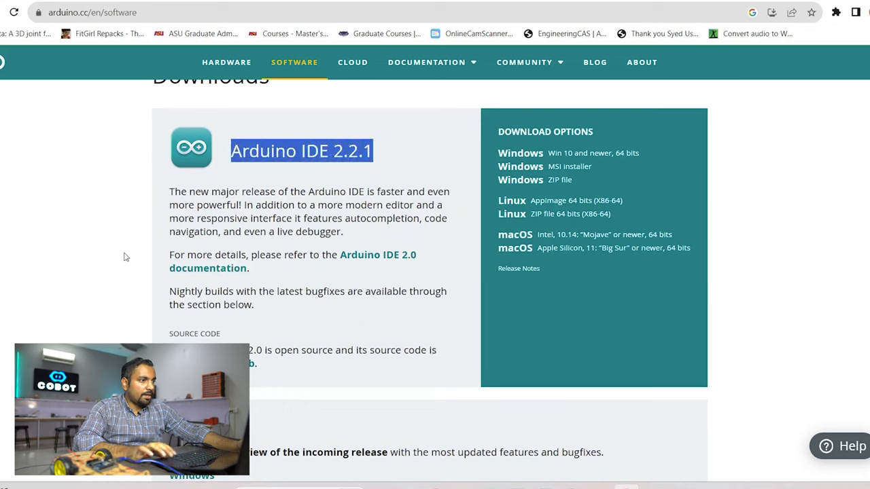
pyautogui.click(120, 255)
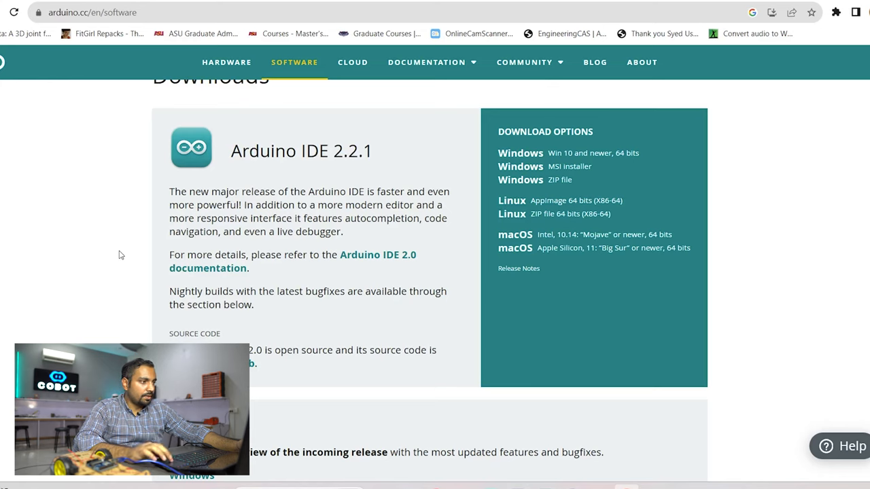
pyautogui.moveTo(375, 161)
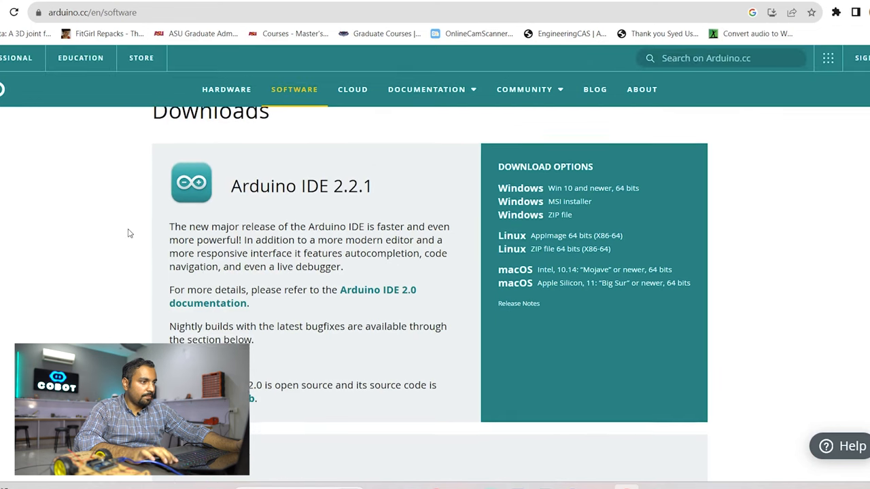
pyautogui.scroll(-3)
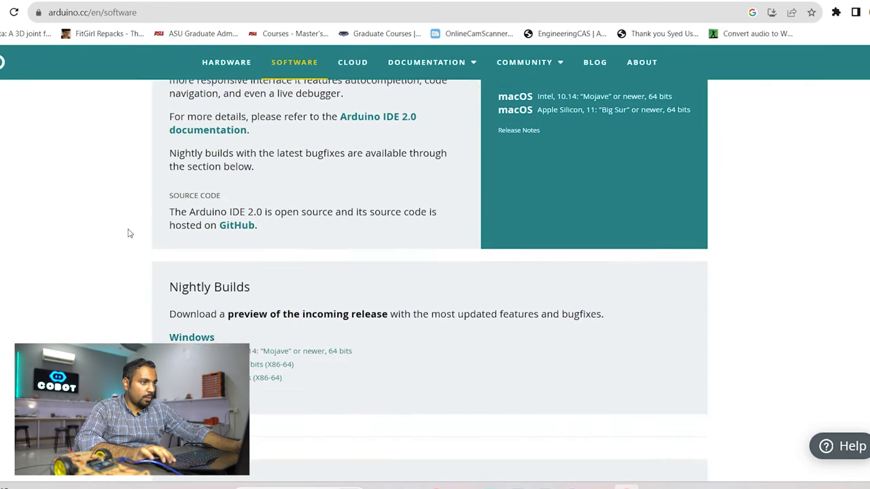
pyautogui.scroll(3)
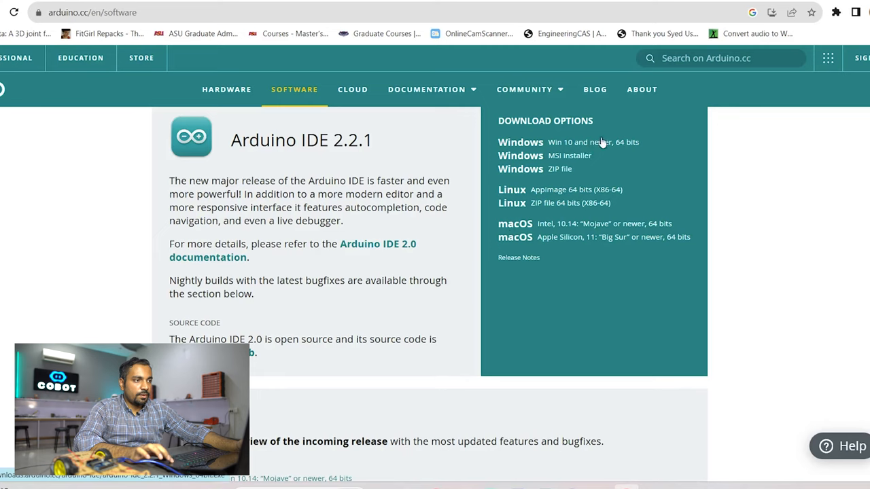
pyautogui.moveTo(588, 142)
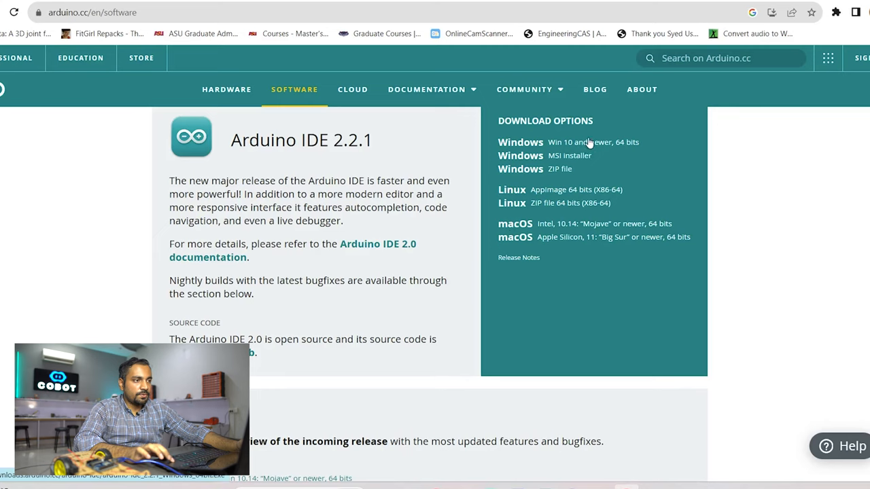
pyautogui.moveTo(508, 242)
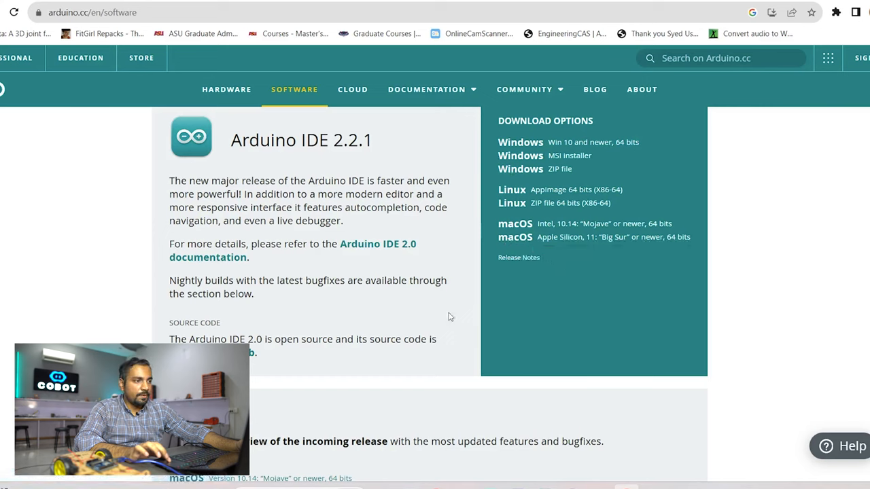
pyautogui.moveTo(607, 193)
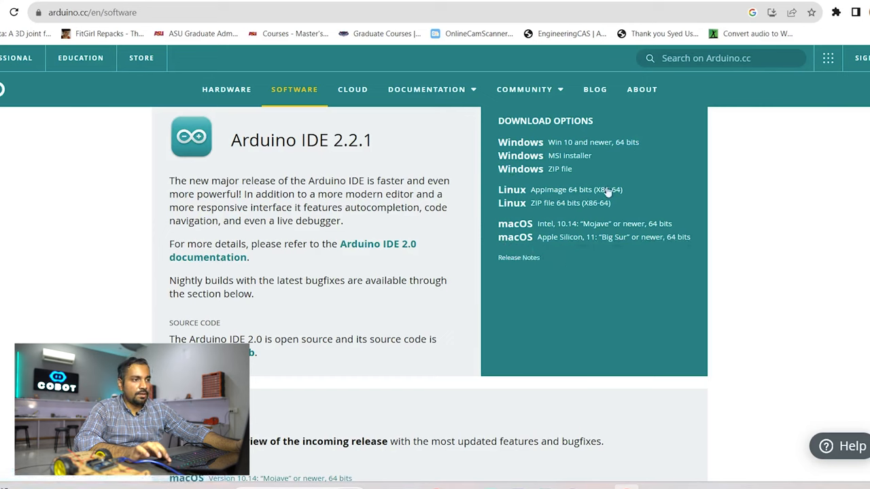
pyautogui.moveTo(457, 212)
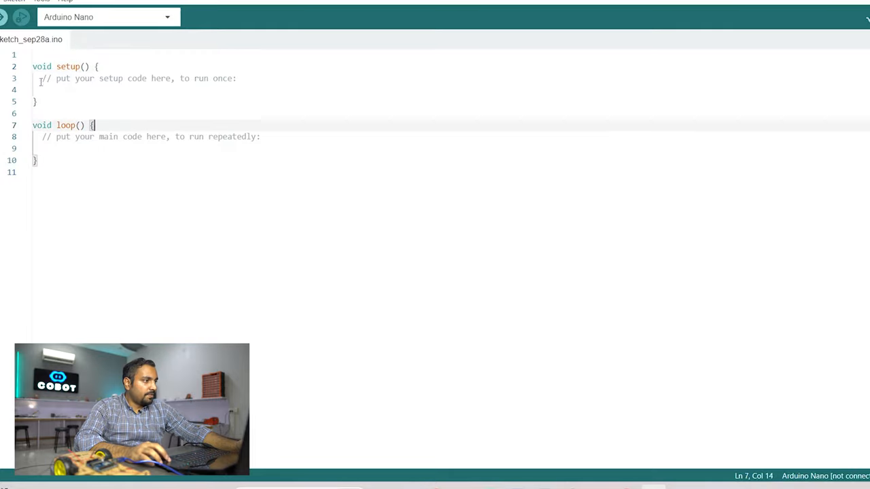
# Highlight the default code at the top of the new Arduino Nano sketch
pyautogui.moveTo(32, 66); pyautogui.dragTo(37, 101)
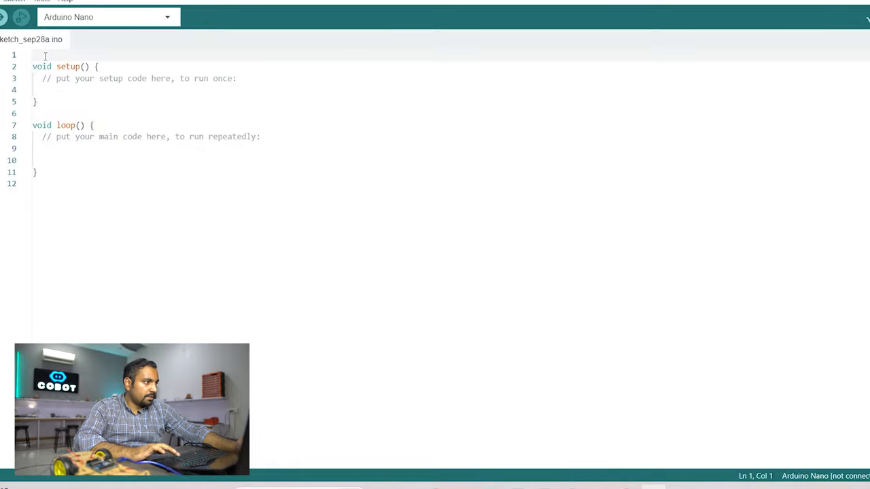
# Declare int LED = 13; on a new line above setup()
pyautogui.press('Enter')
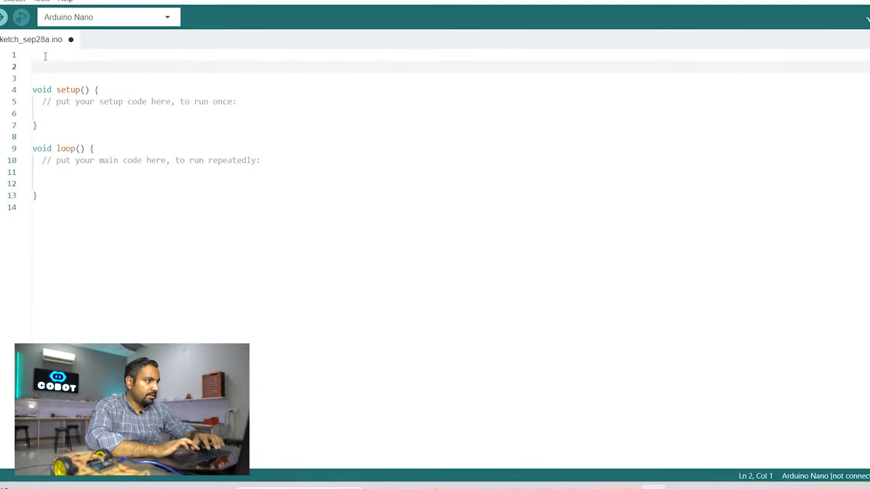
pyautogui.write('int LED')
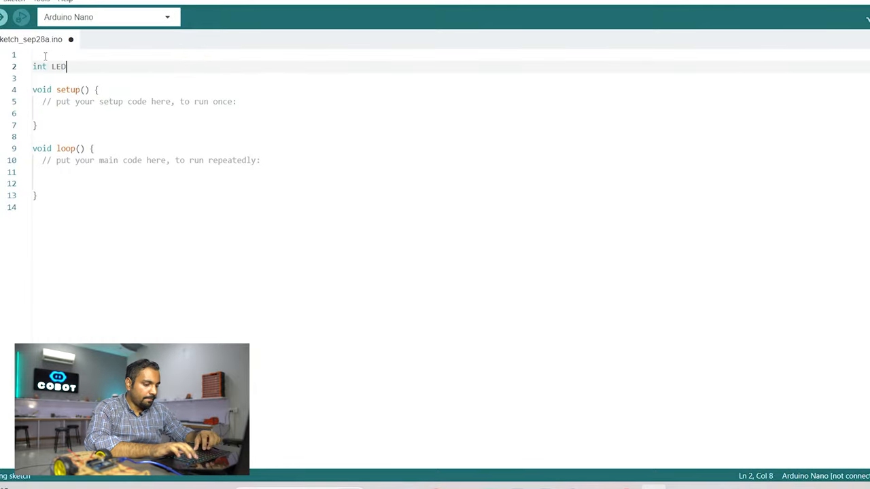
pyautogui.write('=')
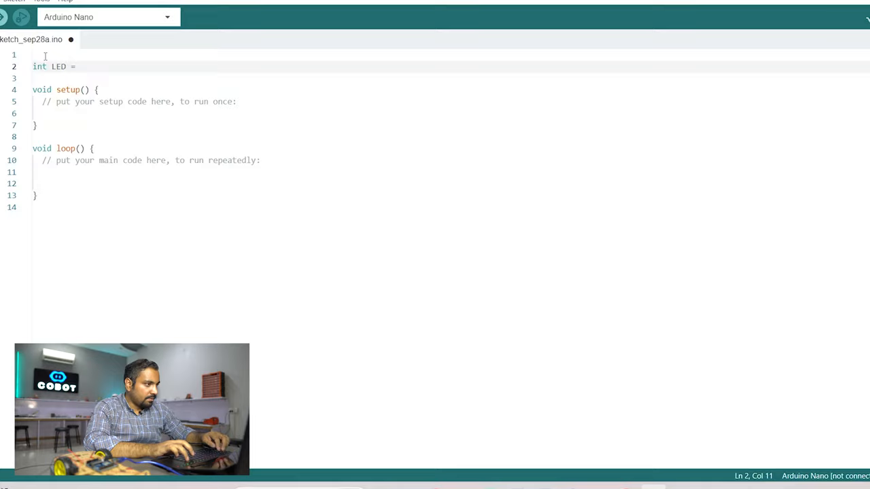
pyautogui.write('13;')
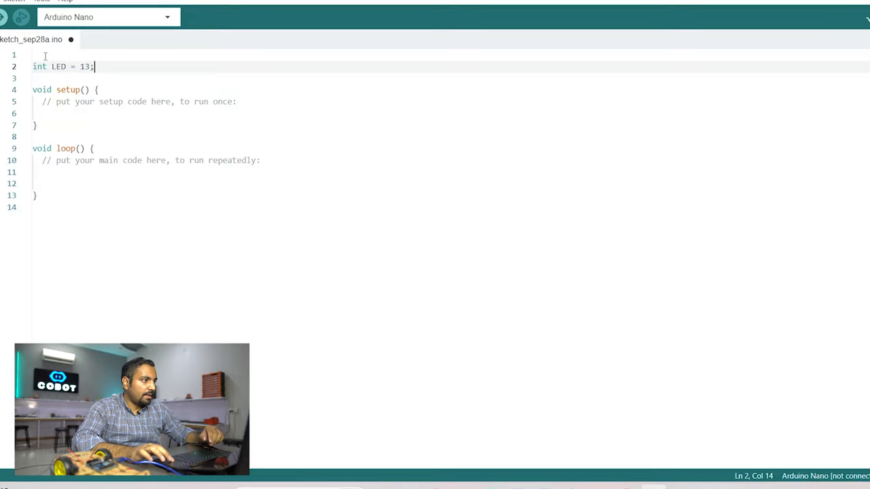
pyautogui.moveTo(95, 66); pyautogui.dragTo(33, 54)
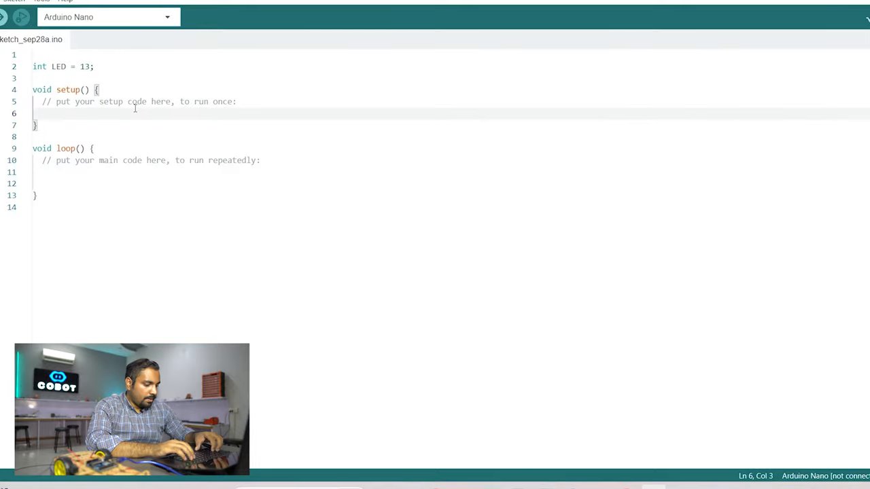
# Write pinMode(LED, OUTPUT); inside setup() using autocomplete, saving along the way
pyautogui.write('PIN')
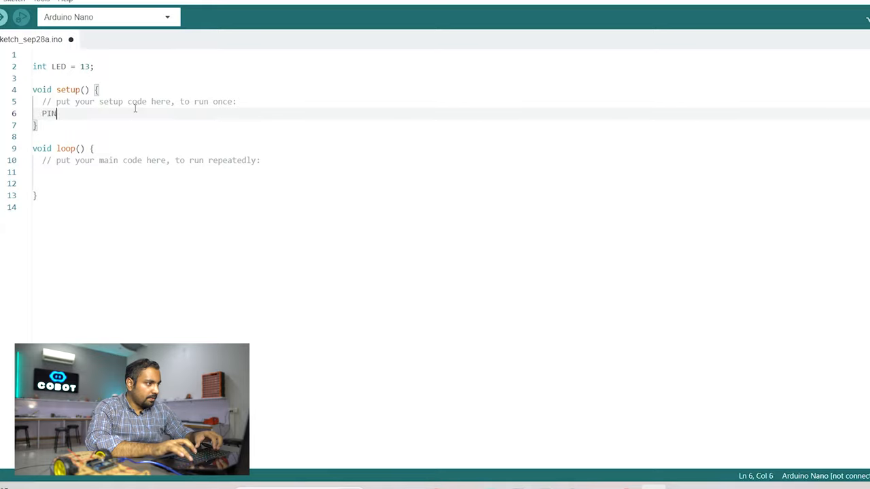
pyautogui.write('M')
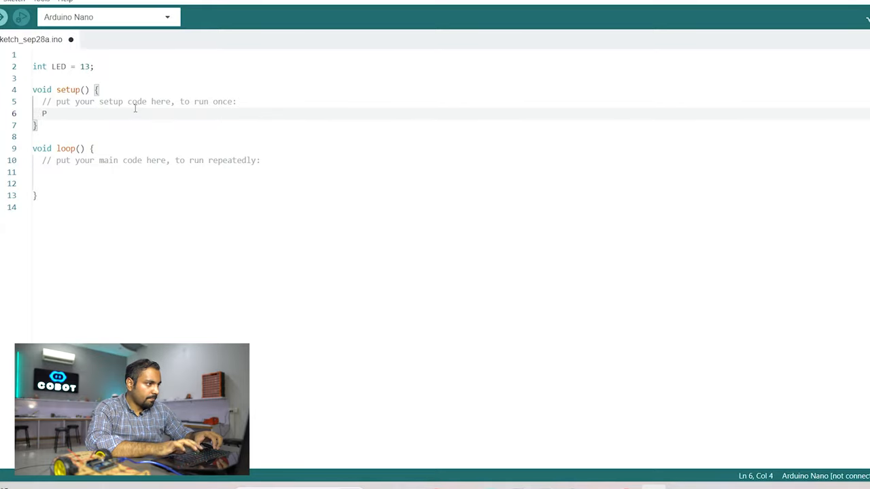
pyautogui.write('inM')
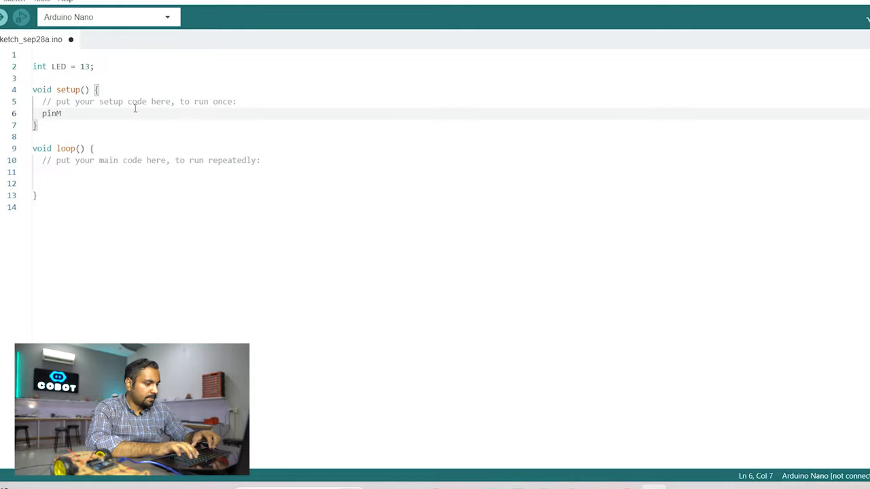
pyautogui.write('ode()')
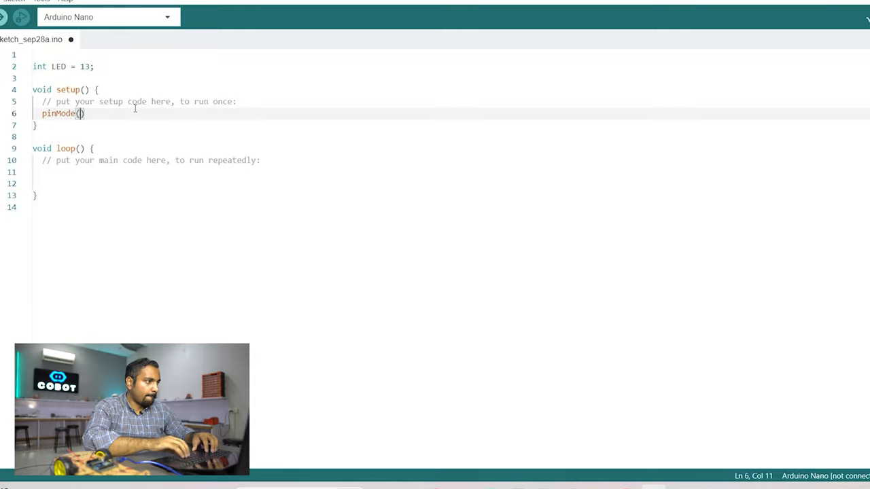
pyautogui.press('Ctrl+s')
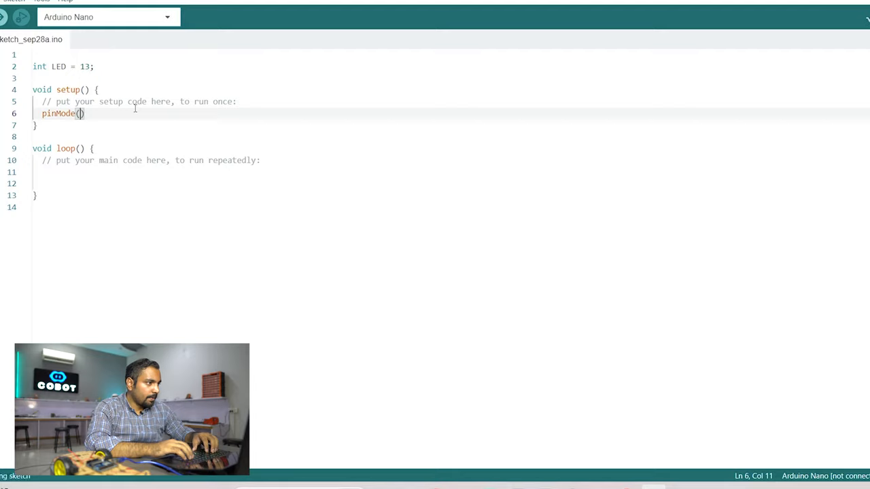
pyautogui.write('LED, OUTP')
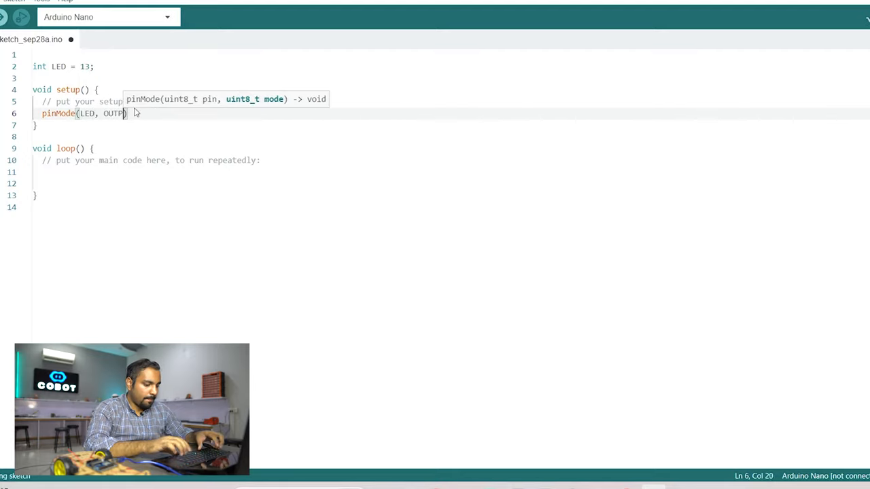
pyautogui.write('UT)')
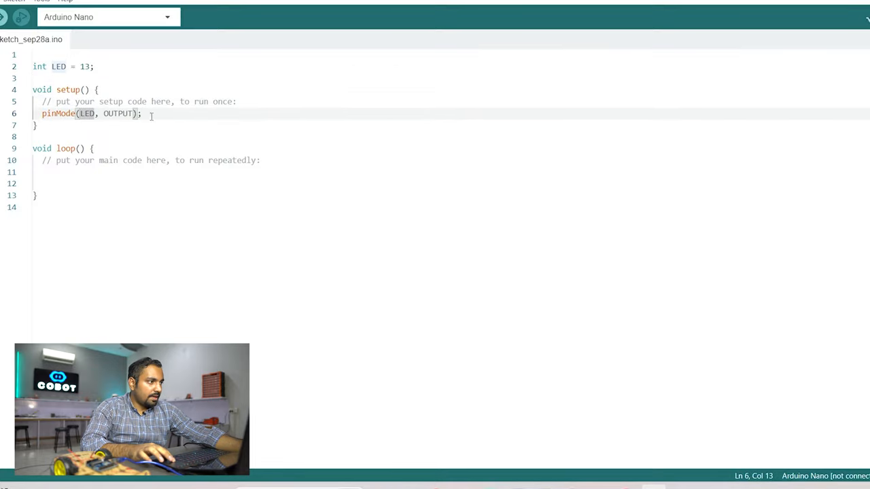
# Check the LED and OUTPUT arguments, then move the cursor into loop()
pyautogui.doubleClick(118, 113)
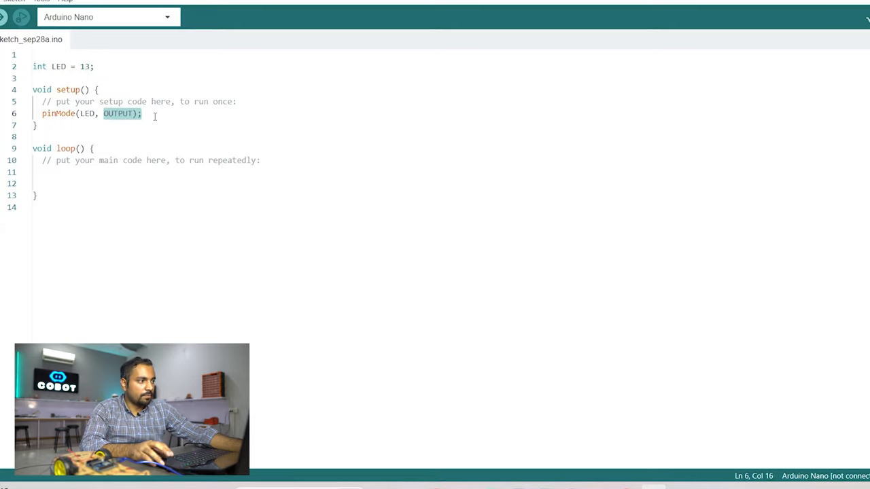
pyautogui.click(143, 114)
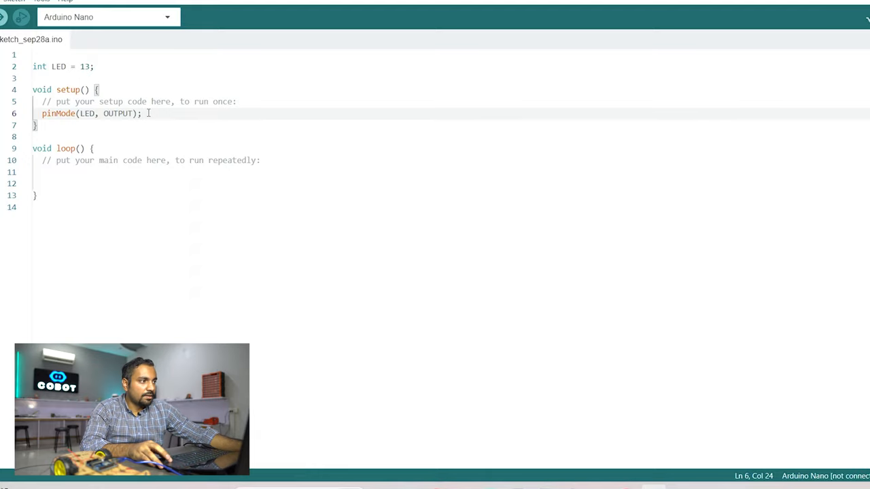
pyautogui.moveTo(142, 113); pyautogui.dragTo(116, 113)
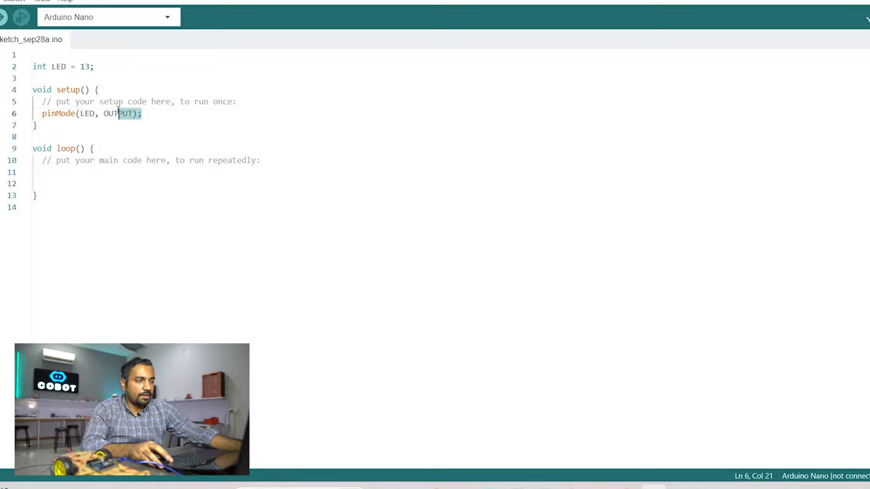
pyautogui.click(119, 113)
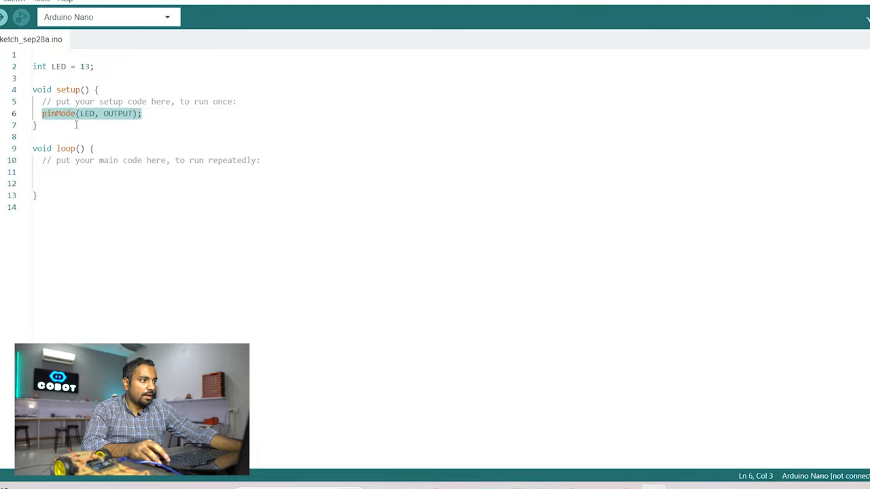
pyautogui.click(145, 113)
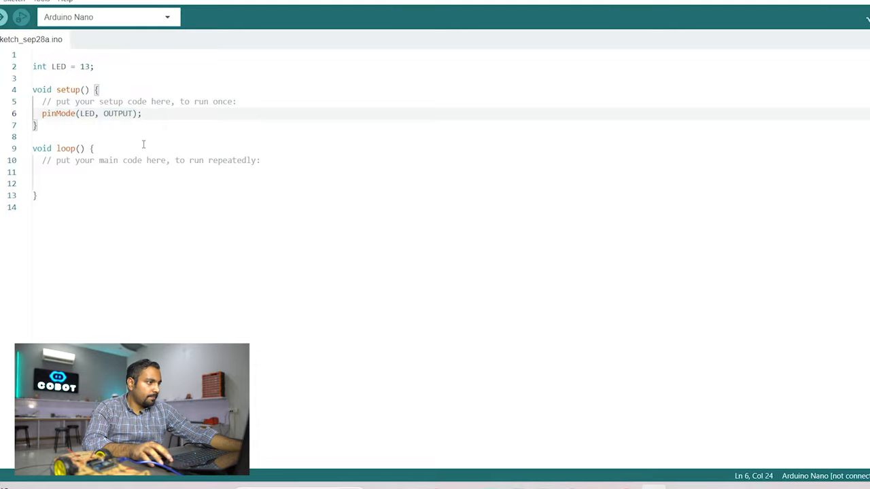
pyautogui.click(141, 173)
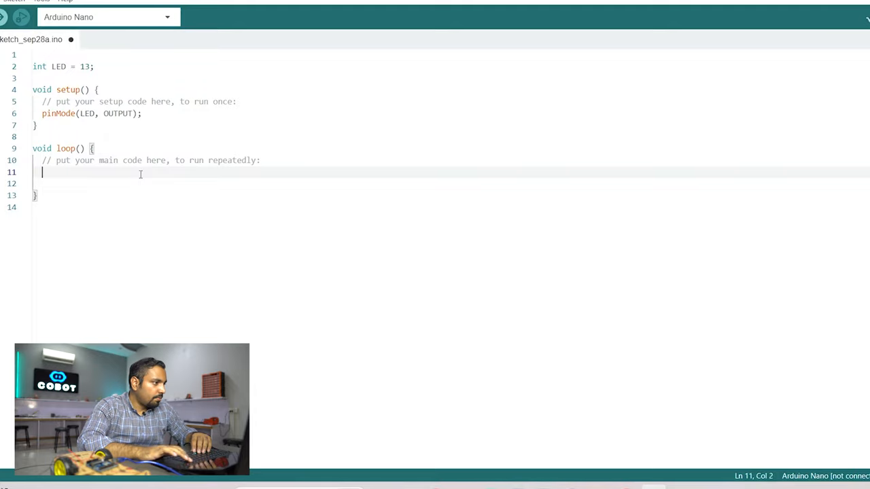
# Add digitalWrite(LED, HIGH); as the first statement in loop()
pyautogui.press('Backspace')
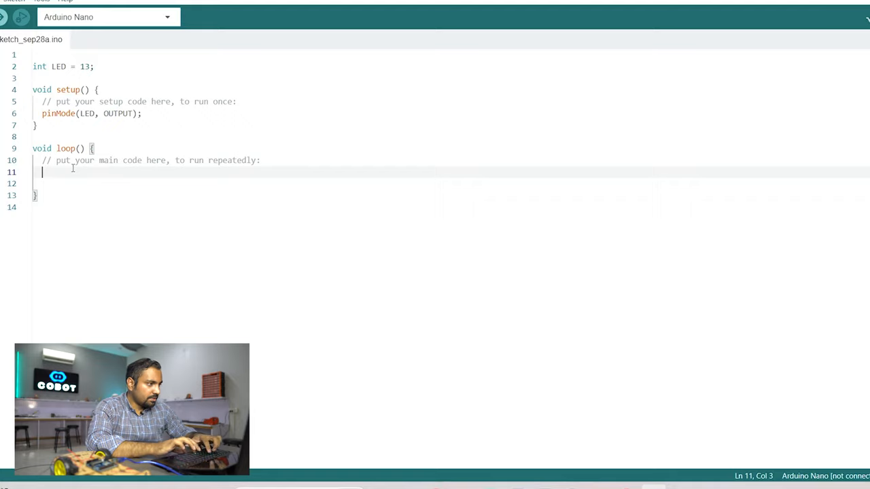
pyautogui.write('digital')
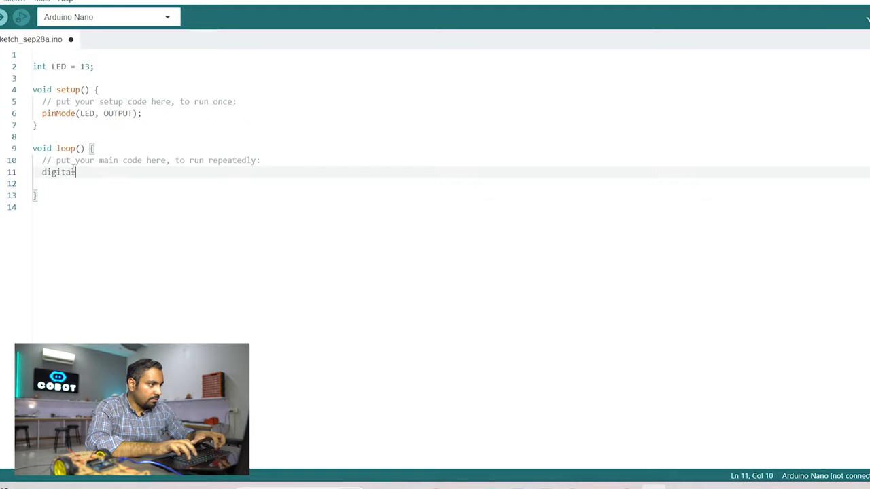
pyautogui.write('Wri')
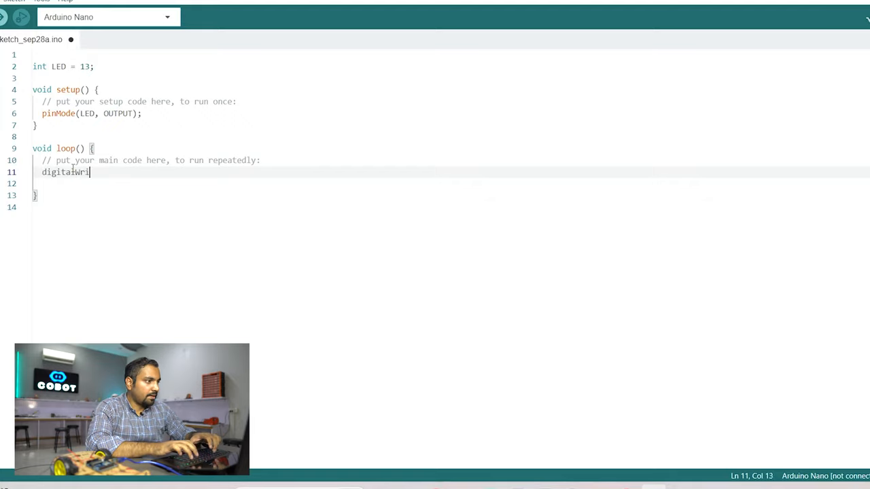
pyautogui.write('te()')
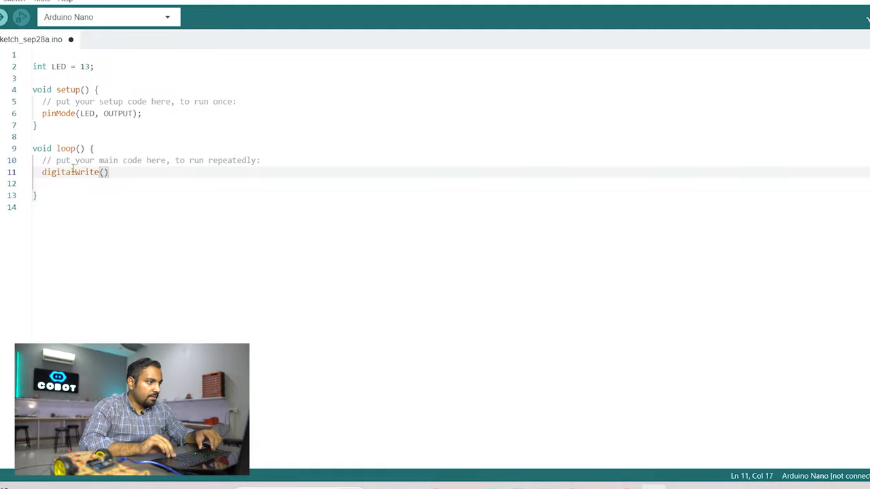
pyautogui.write(';')
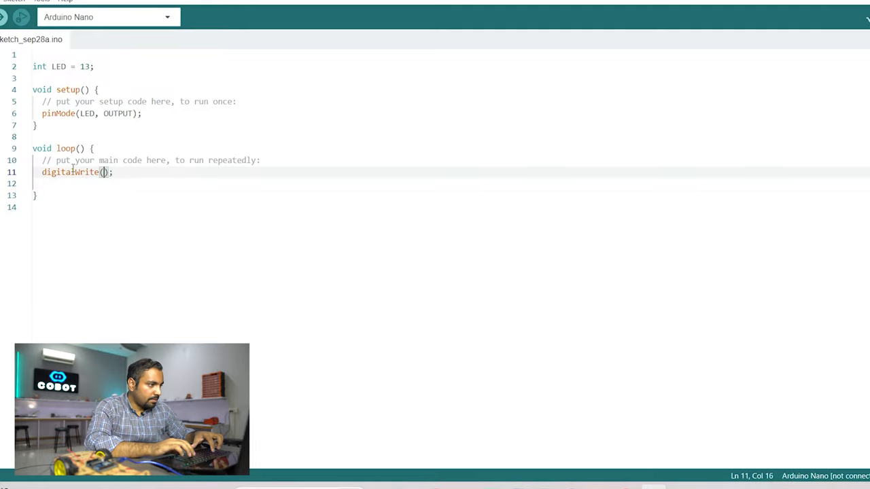
pyautogui.write('LED,')
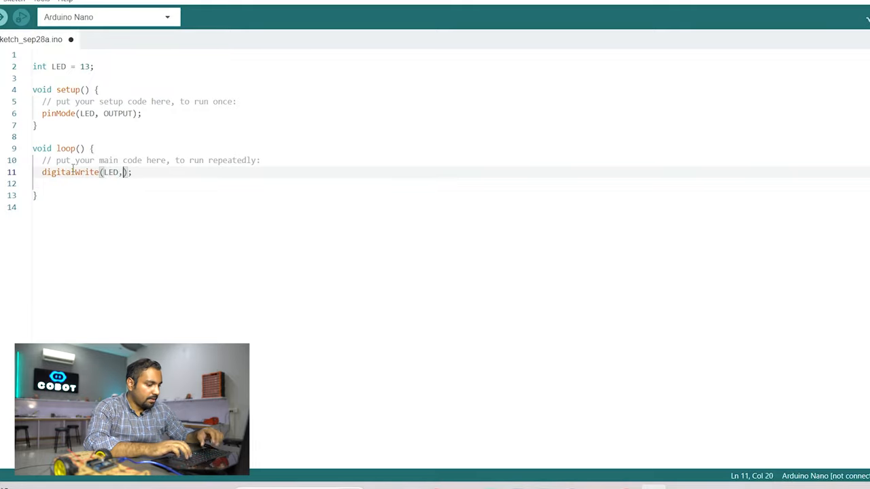
pyautogui.write('HIGH')
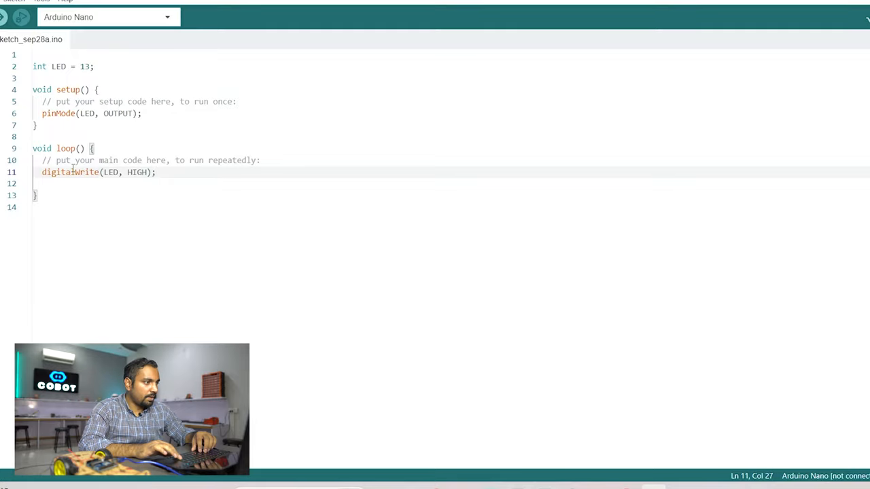
# Add delay(1000); on the line below the HIGH statement
pyautogui.press('Enter')
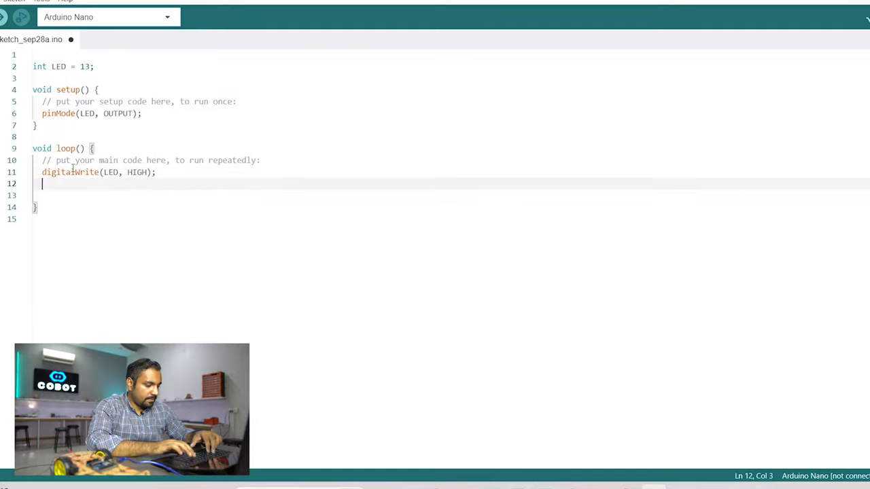
pyautogui.write('DELAY()')
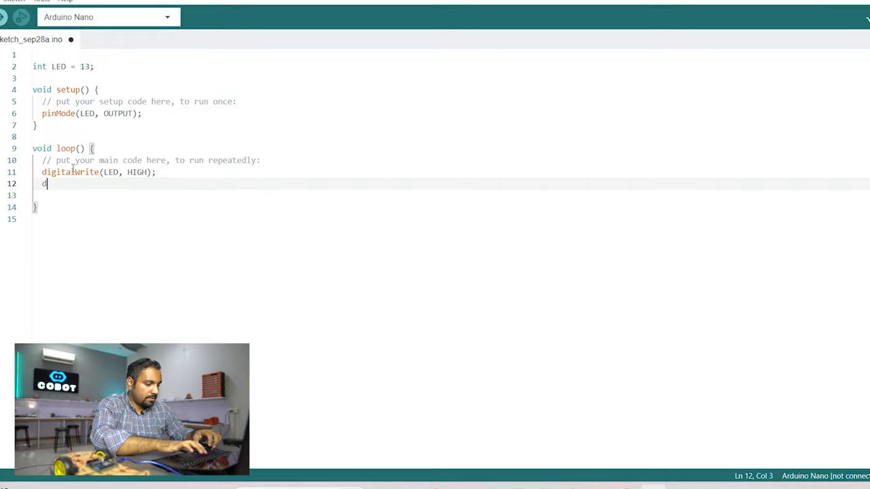
pyautogui.write('elay();')
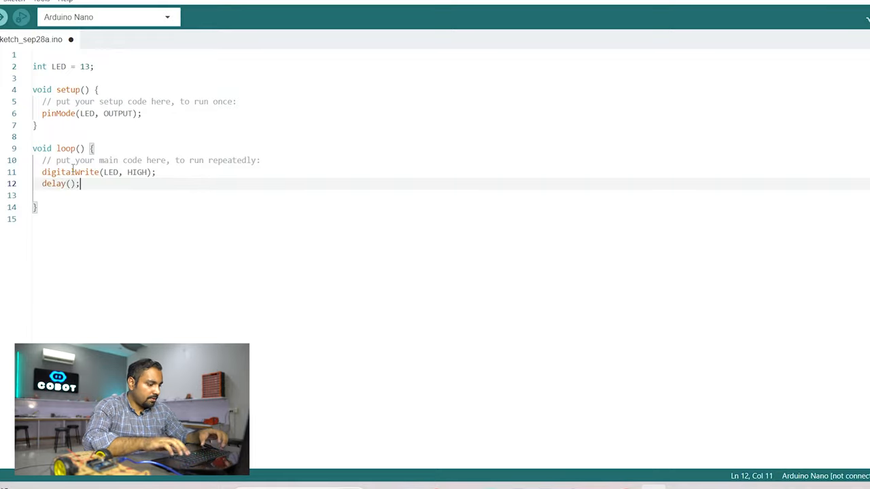
pyautogui.write('1000')
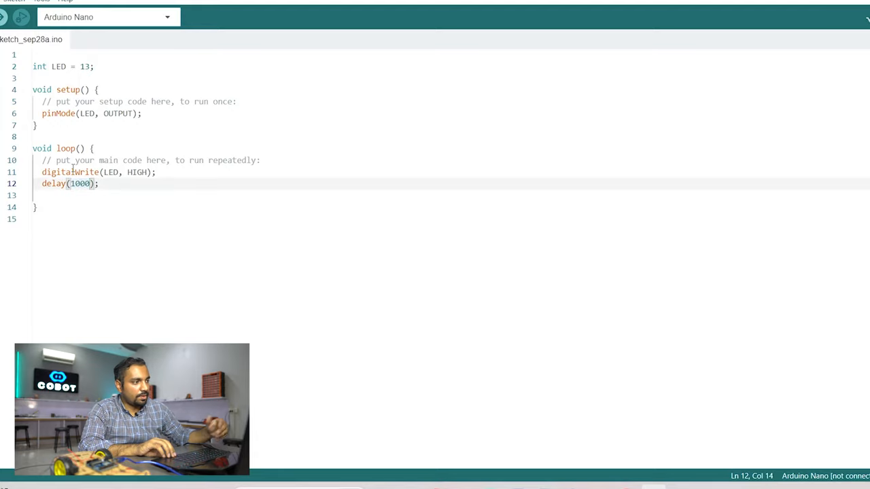
# Append digitalWrite(LED, LOW); and another delay(1000); to loop()
pyautogui.press('Enter')
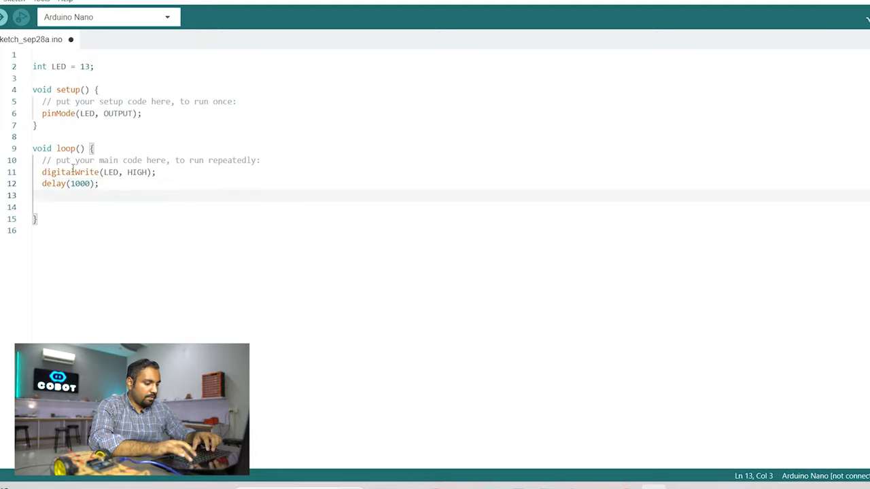
pyautogui.write('digi')
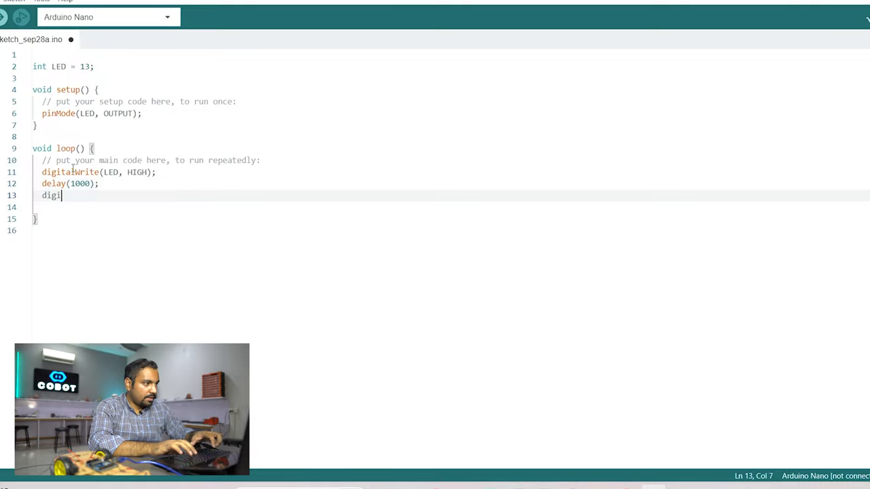
pyautogui.write('talWrite();')
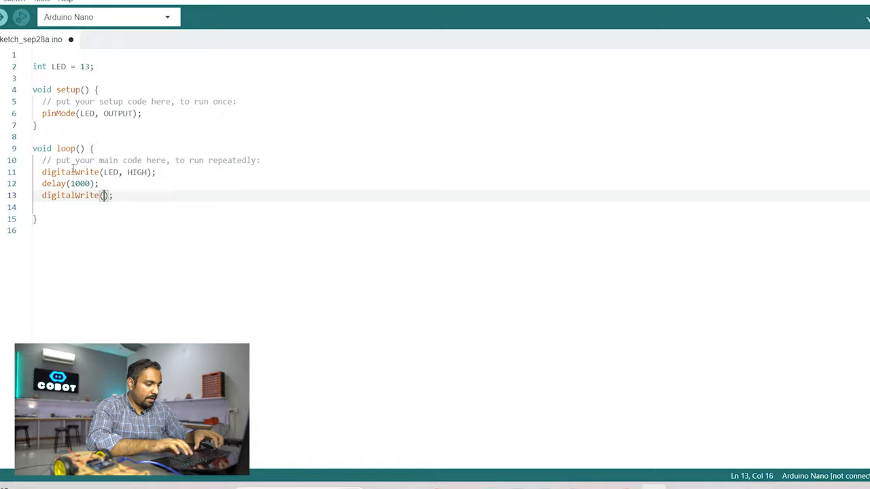
pyautogui.write('LED, L')
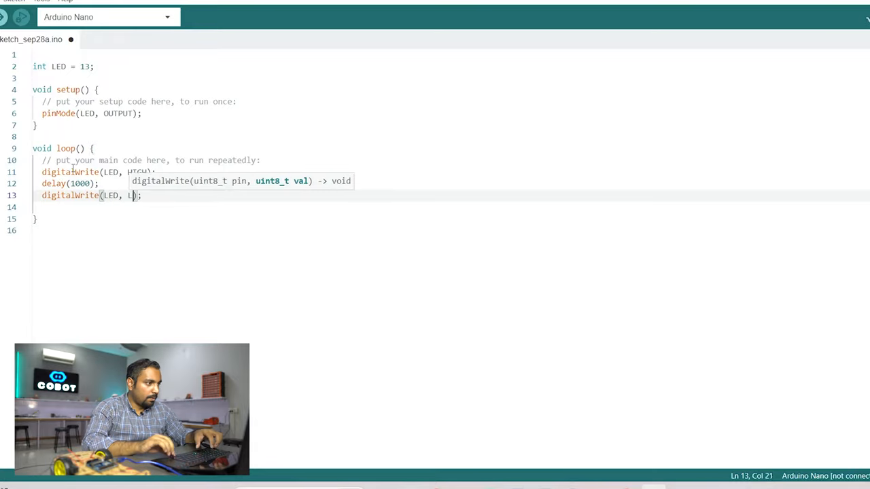
pyautogui.write('OW')
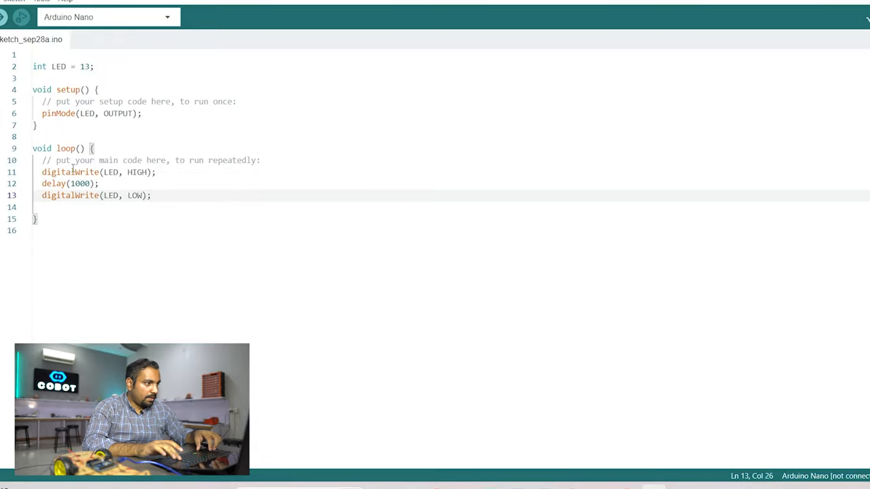
pyautogui.write('d')
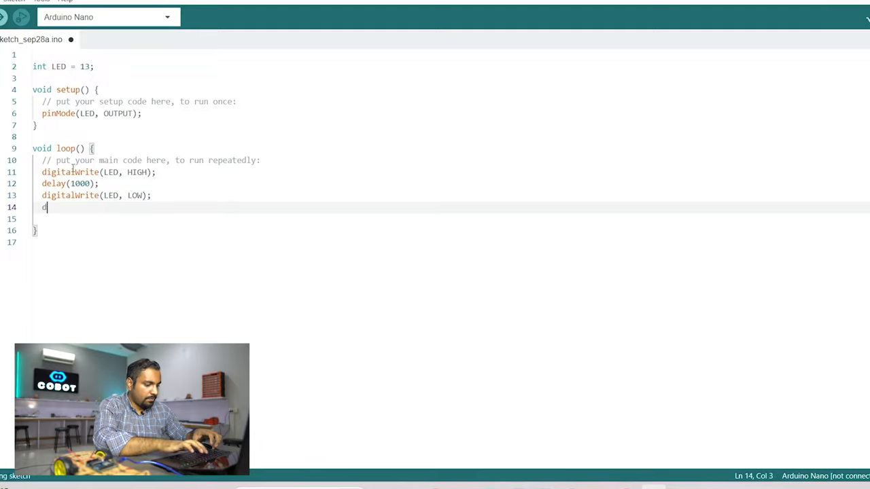
pyautogui.write('elay()')
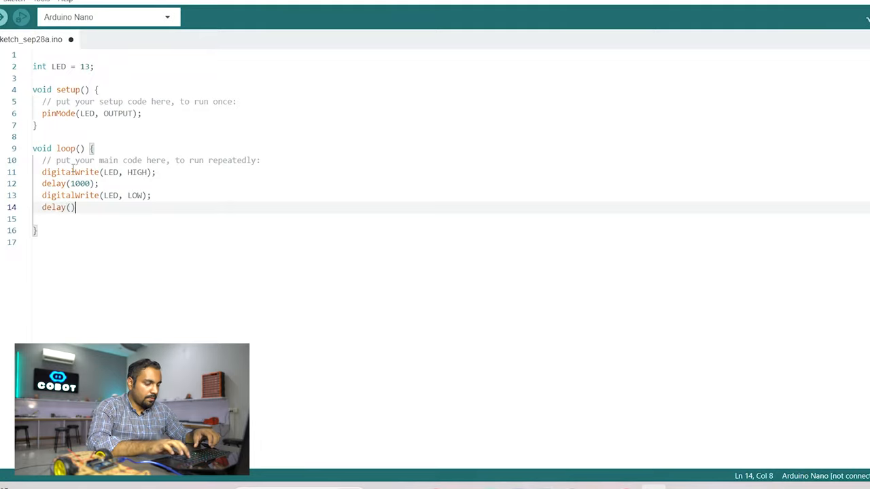
pyautogui.write('1000')
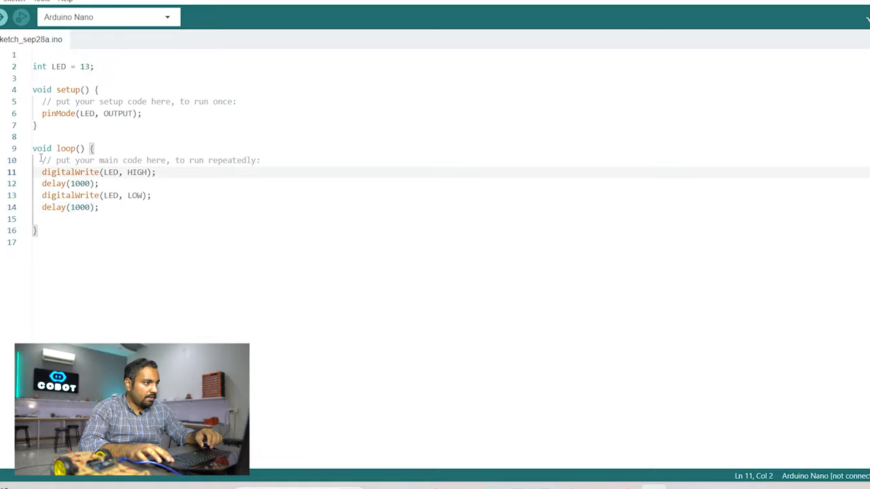
# Highlight the loop statements to review them, then deselect
pyautogui.moveTo(42, 172); pyautogui.dragTo(149, 172)
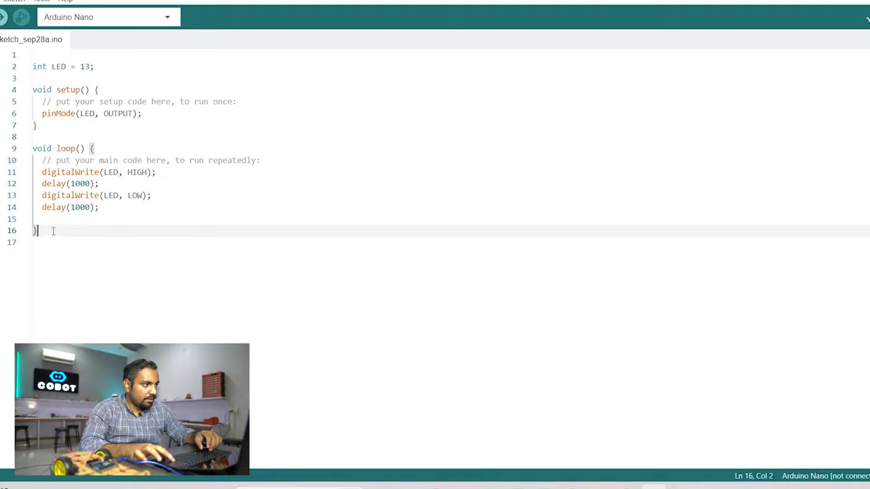
pyautogui.click(43, 172)
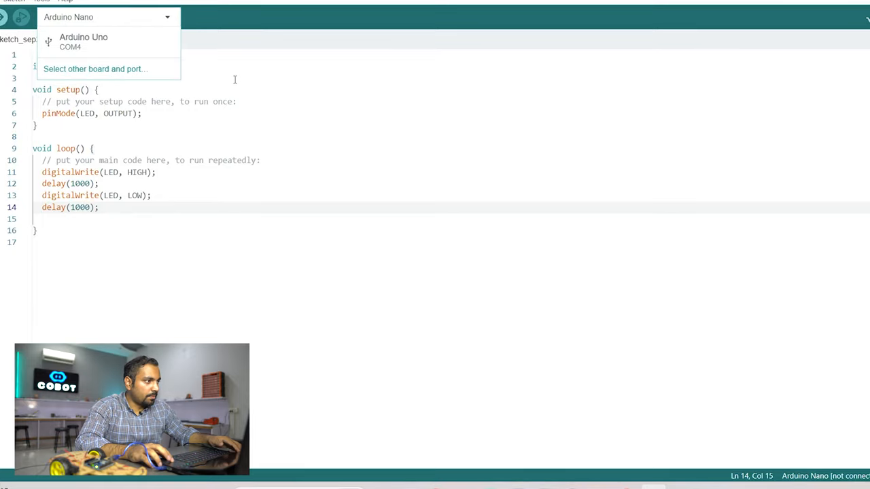
# Choose Arduino Uno on COM4 as the target board and close the board list
pyautogui.click(83, 41)
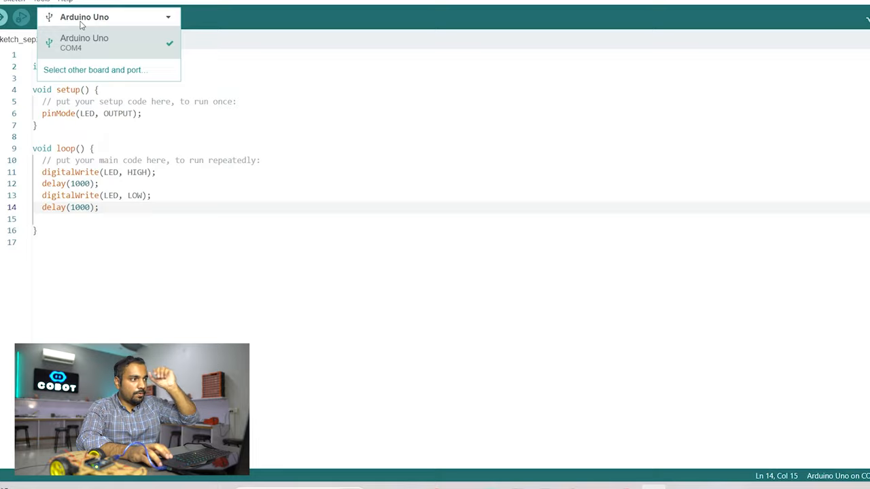
pyautogui.click(84, 43)
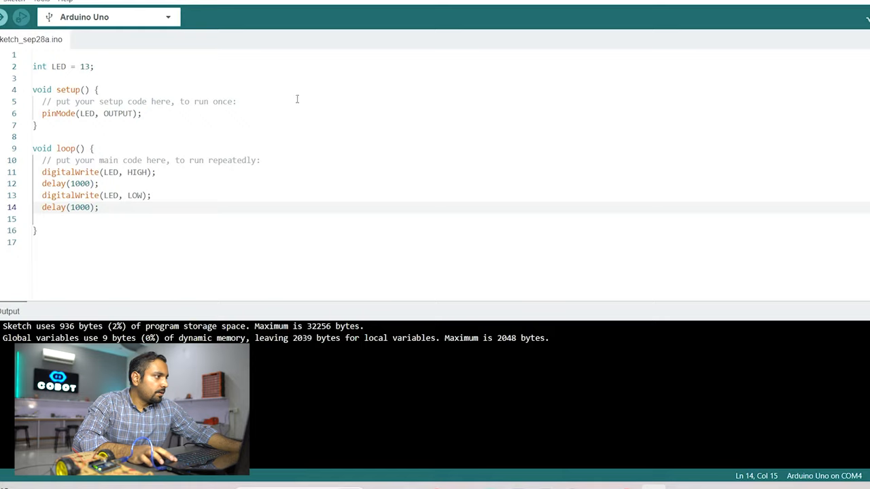
# Browse the Edit, Sketch and File menus
pyautogui.click(21, 2)
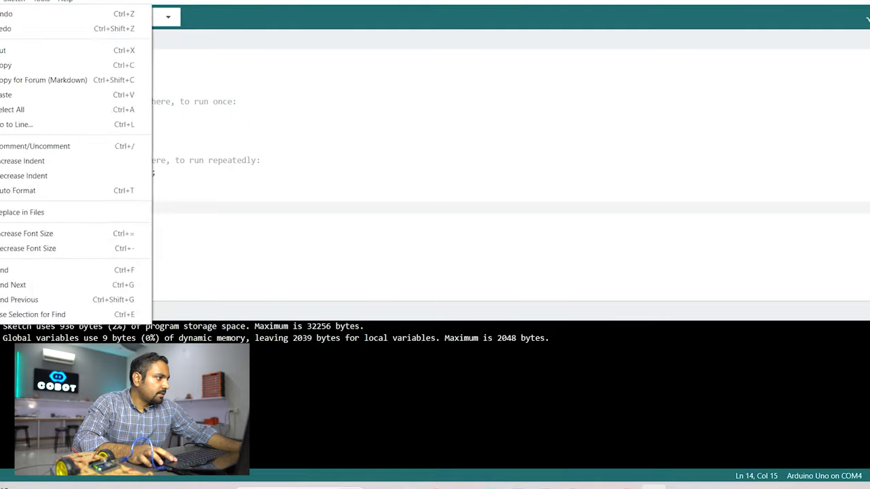
pyautogui.click(12, 3)
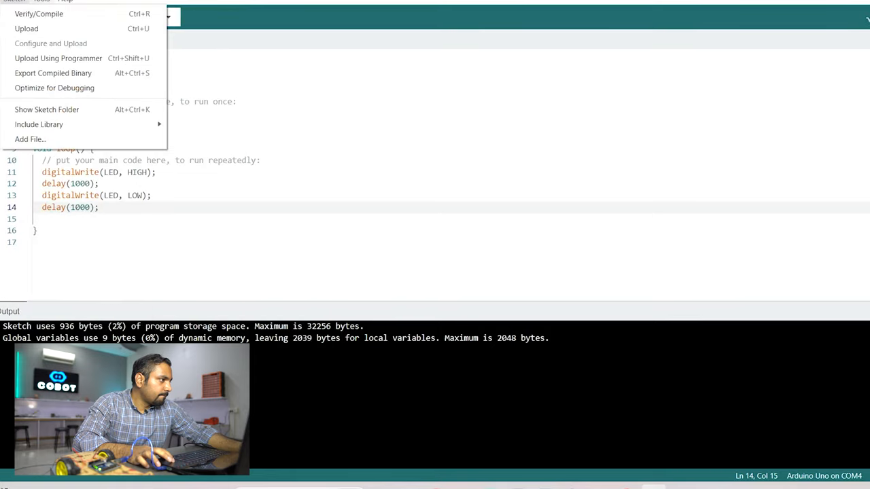
pyautogui.click(12, 1)
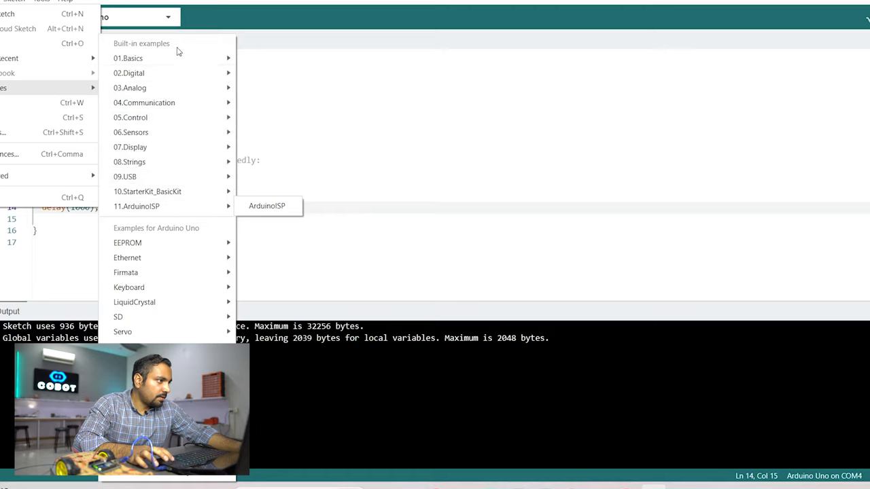
pyautogui.moveTo(128, 58)
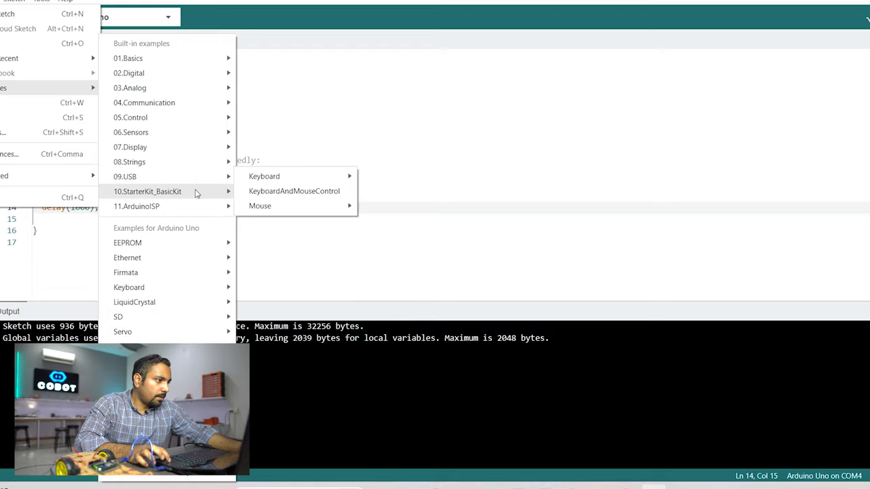
pyautogui.moveTo(170, 191)
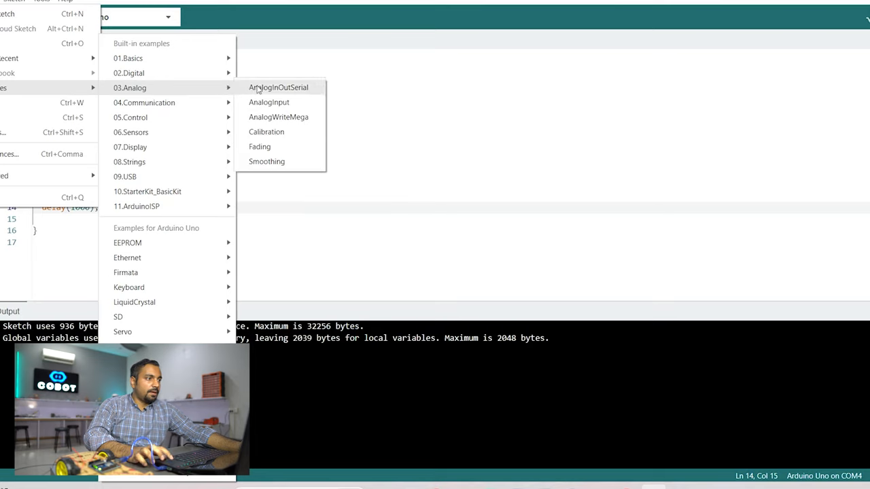
# Open the AnalogInOutSerial example, scroll through its code, and close its window
pyautogui.click(277, 88)
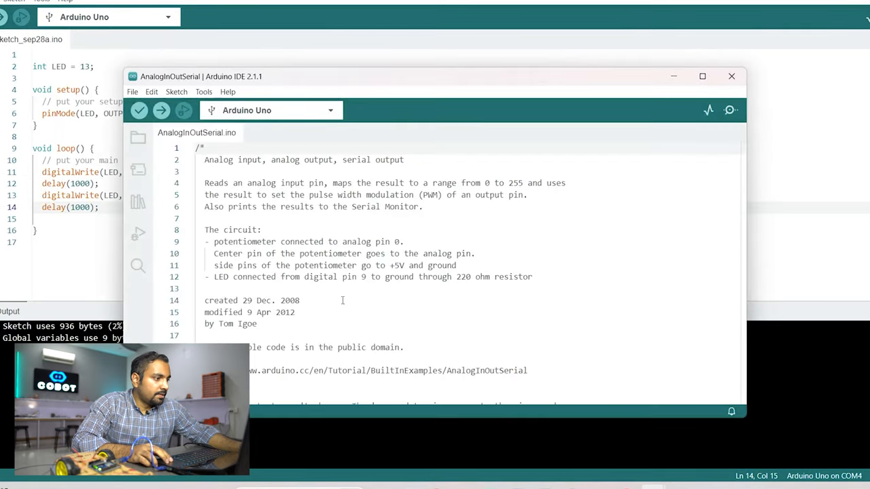
pyautogui.scroll(-3)
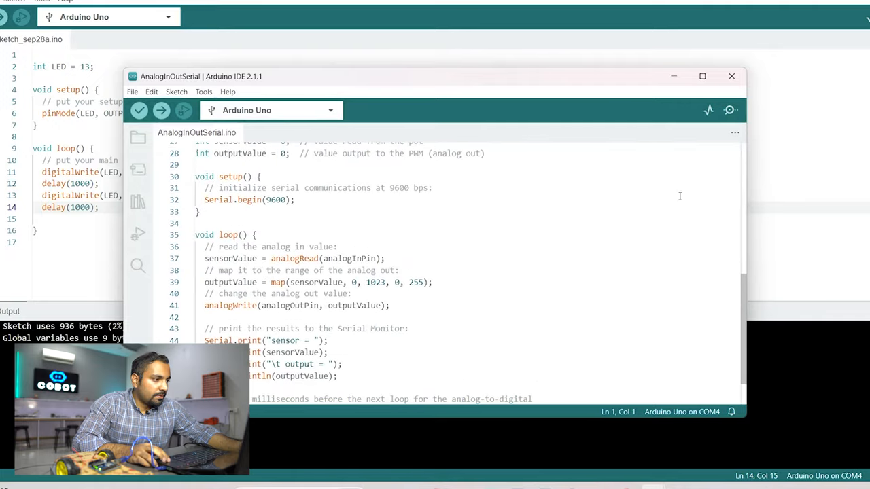
pyautogui.click(731, 76)
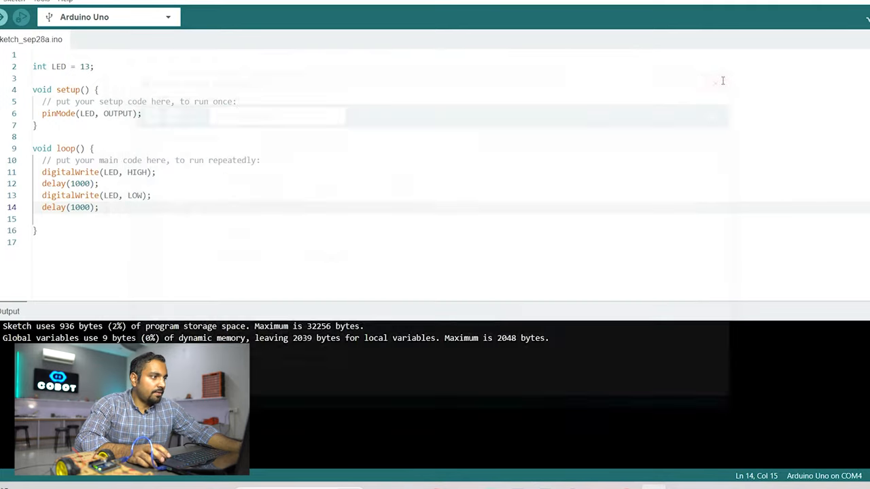